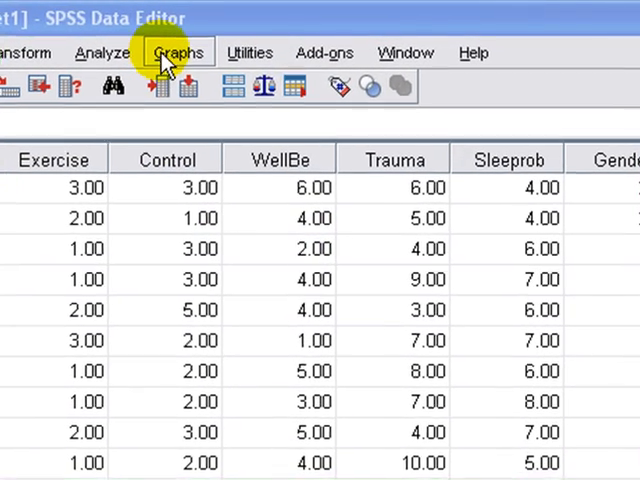
# - Show the Graphs > Legacy Dialogs chart-type submenu from the Data Editor
pyautogui.click(176, 52)
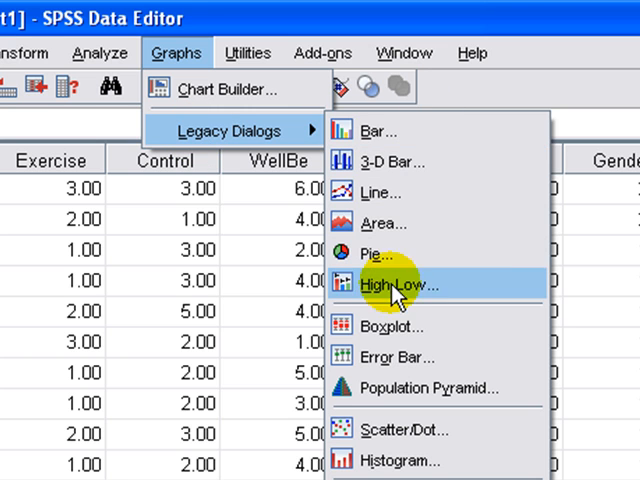
# - Choose a Simple boxplot with 'Summaries for groups of cases' and open its definition dialog
pyautogui.click(392, 327)
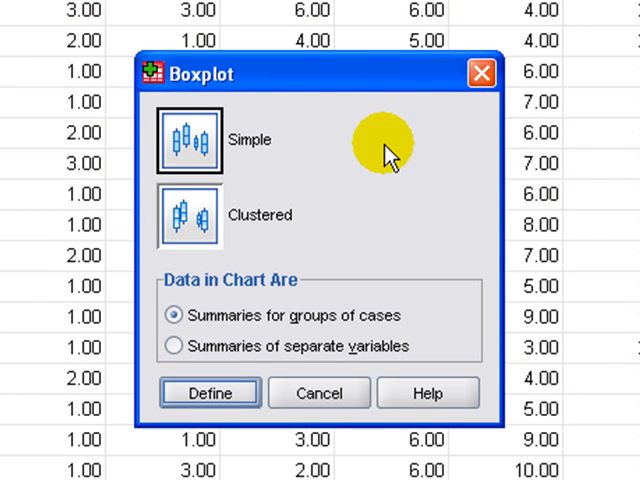
pyautogui.click(188, 140)
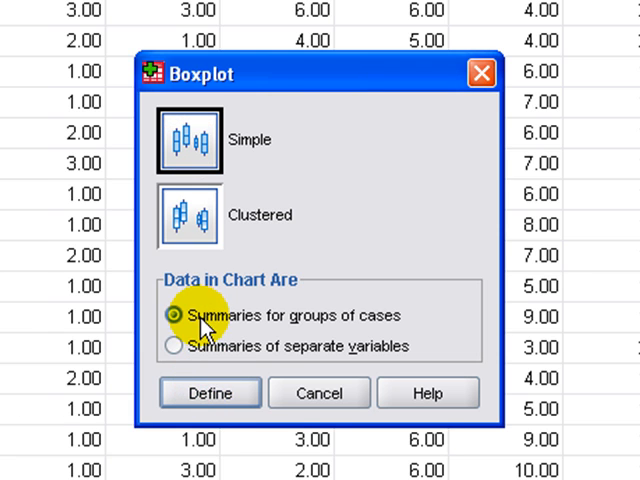
pyautogui.click(209, 392)
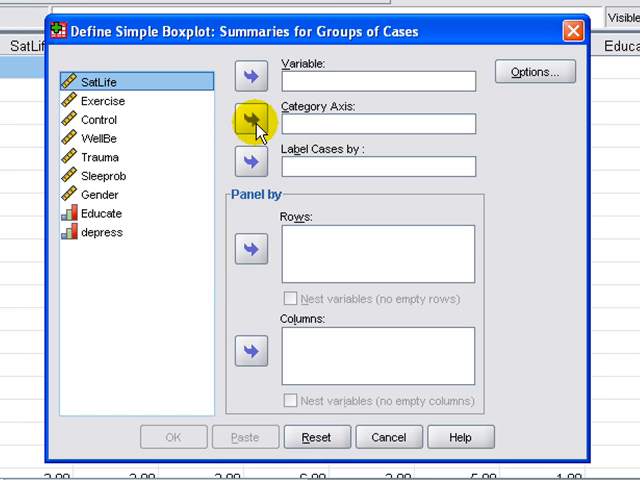
# - Plot depress as the boxplot variable with Gender on the category axis
pyautogui.click(110, 194)
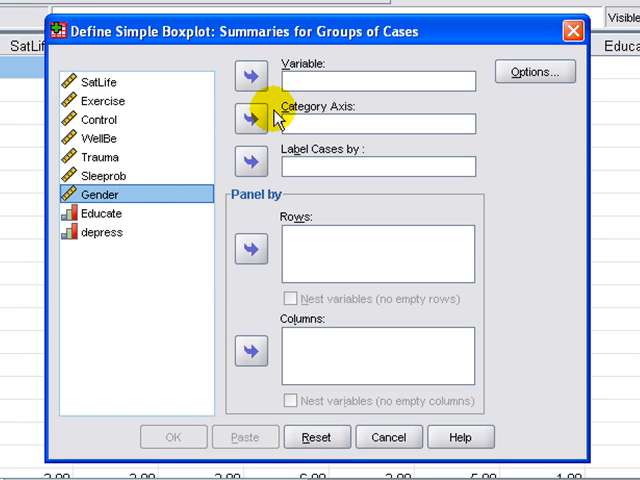
pyautogui.click(247, 117)
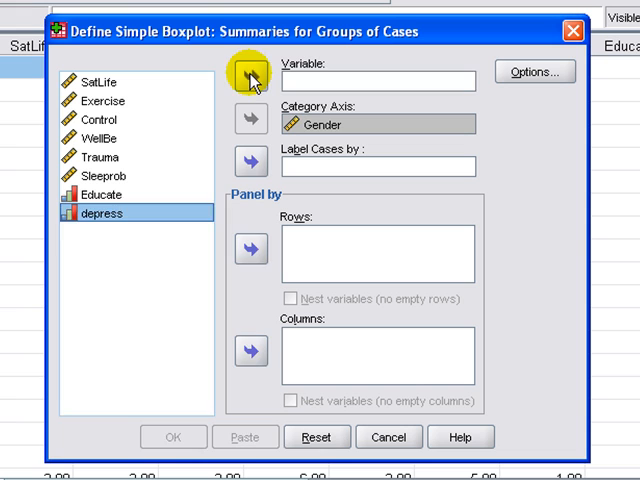
pyautogui.click(248, 81)
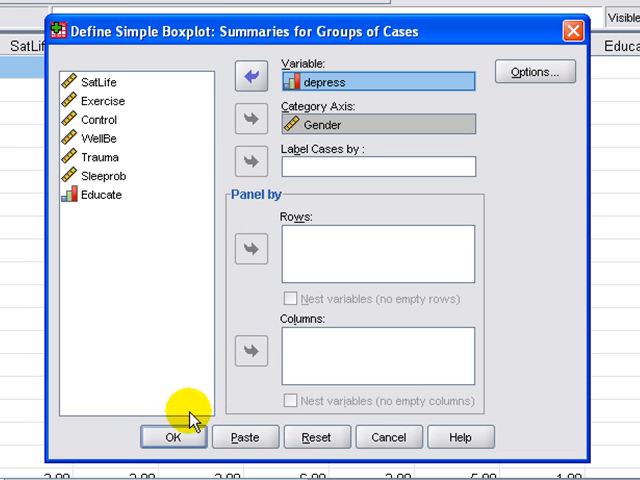
pyautogui.click(172, 437)
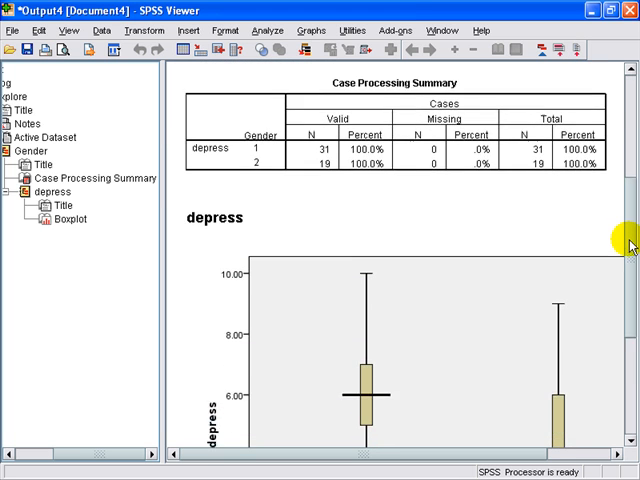
pyautogui.scroll(-3)
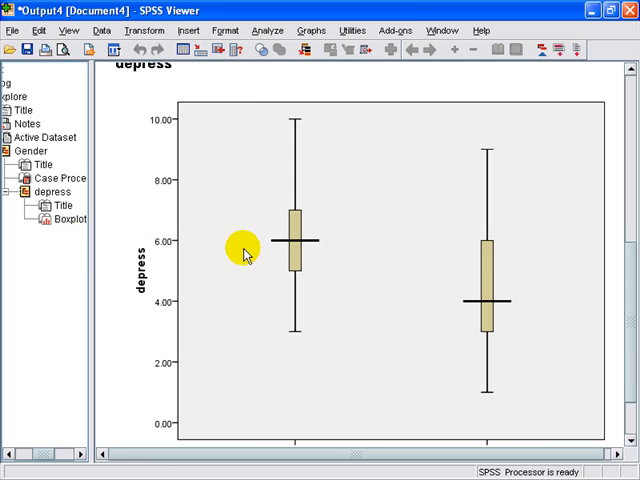
pyautogui.moveTo(340, 128)
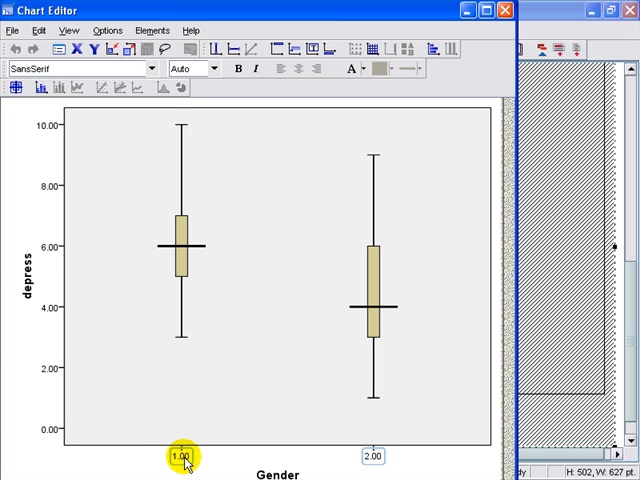
# - In the Chart Editor, relabel categories 1.00 and 2.00 as Female and Male
pyautogui.doubleClick(183, 456)
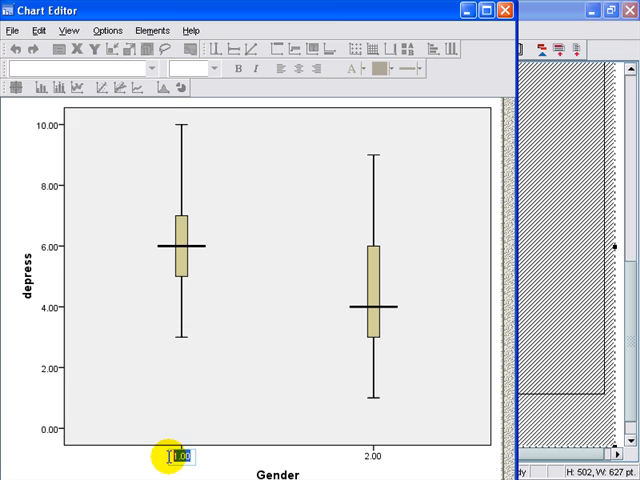
pyautogui.write('Female')
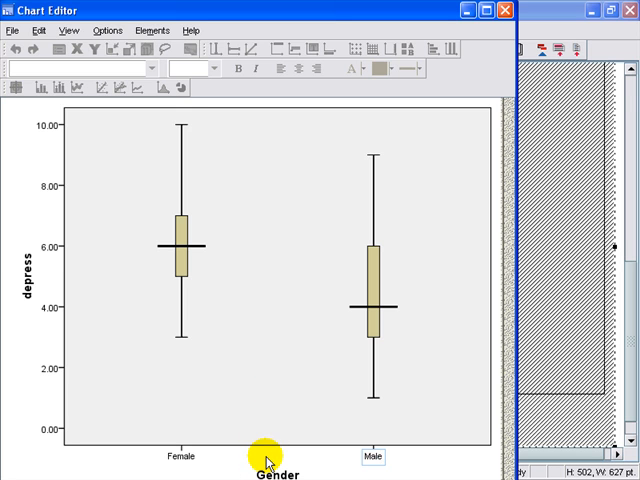
pyautogui.click(11, 30)
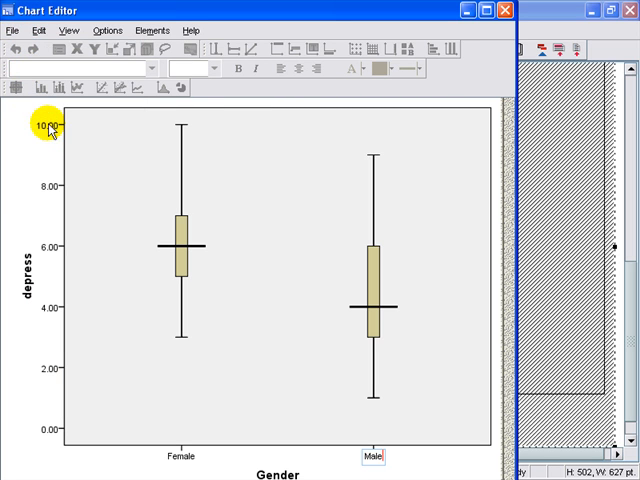
pyautogui.moveTo(265, 180)
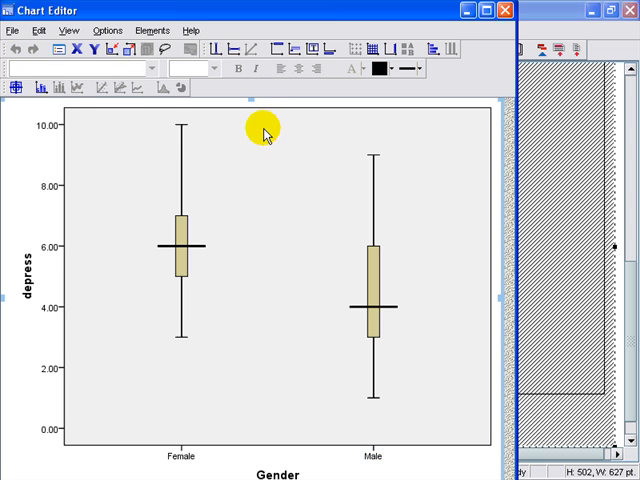
# - Apply the black-and-white chart template, then close the Chart Editor
pyautogui.click(12, 30)
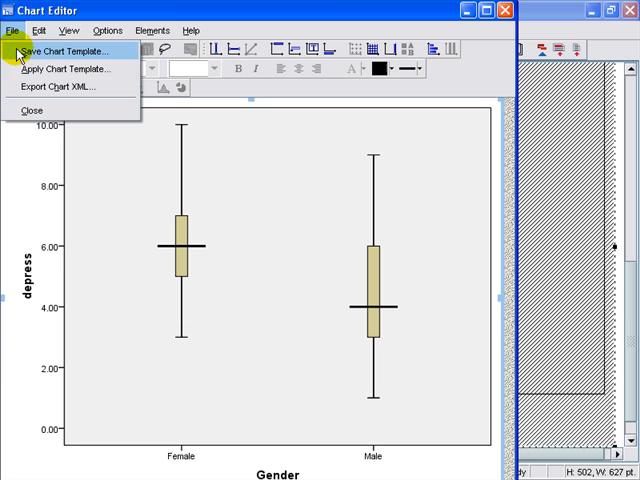
pyautogui.click(66, 68)
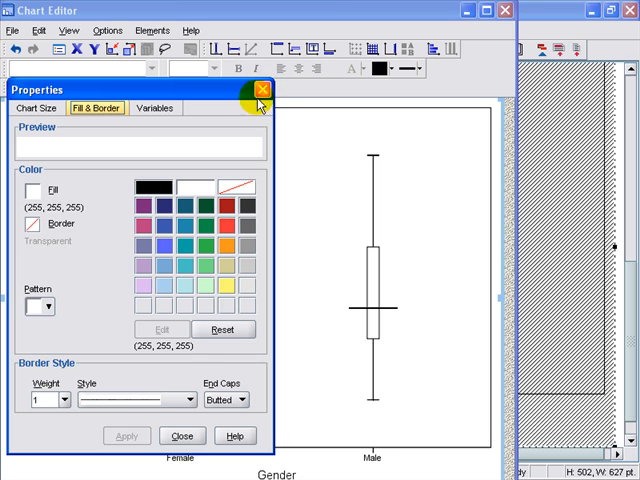
pyautogui.click(261, 89)
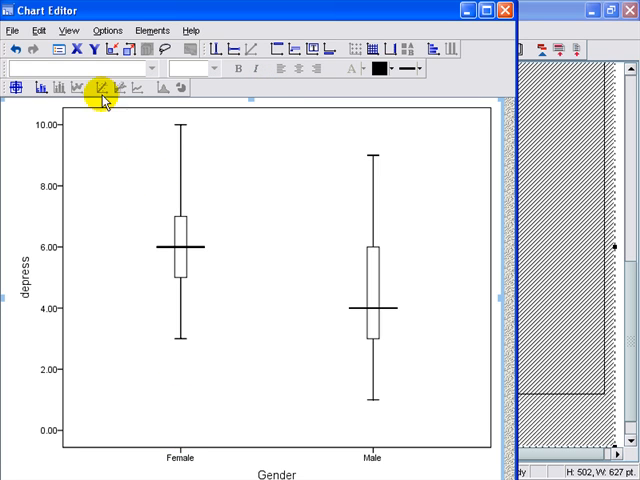
pyautogui.click(12, 29)
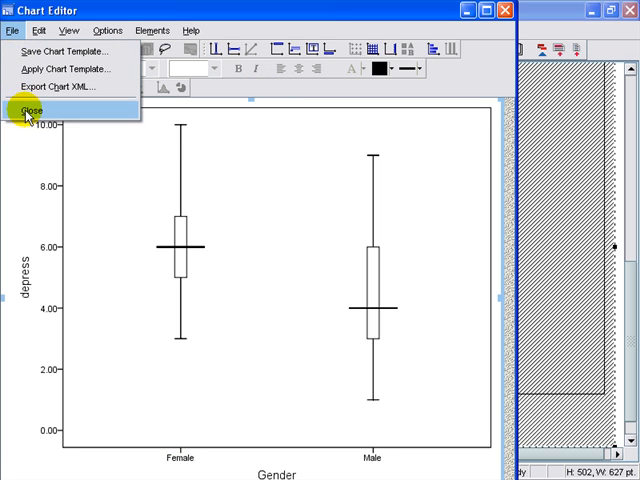
pyautogui.click(31, 109)
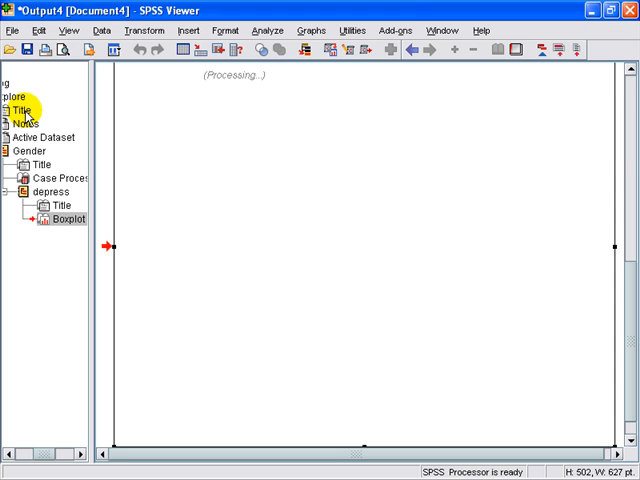